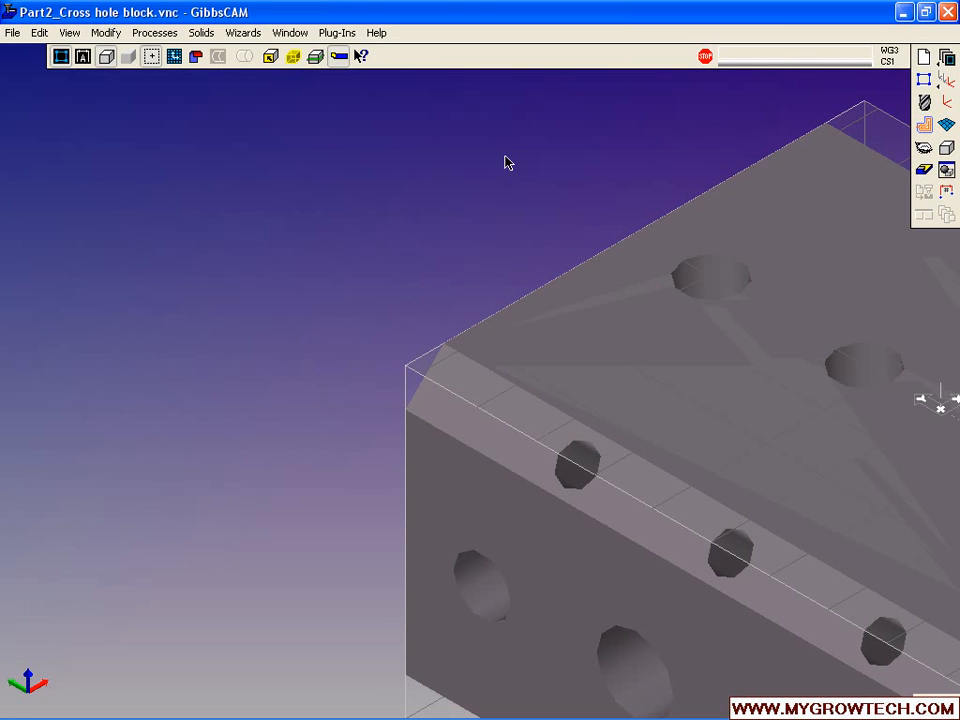
{"action": "mouse_move", "coordinate": [946, 82]}
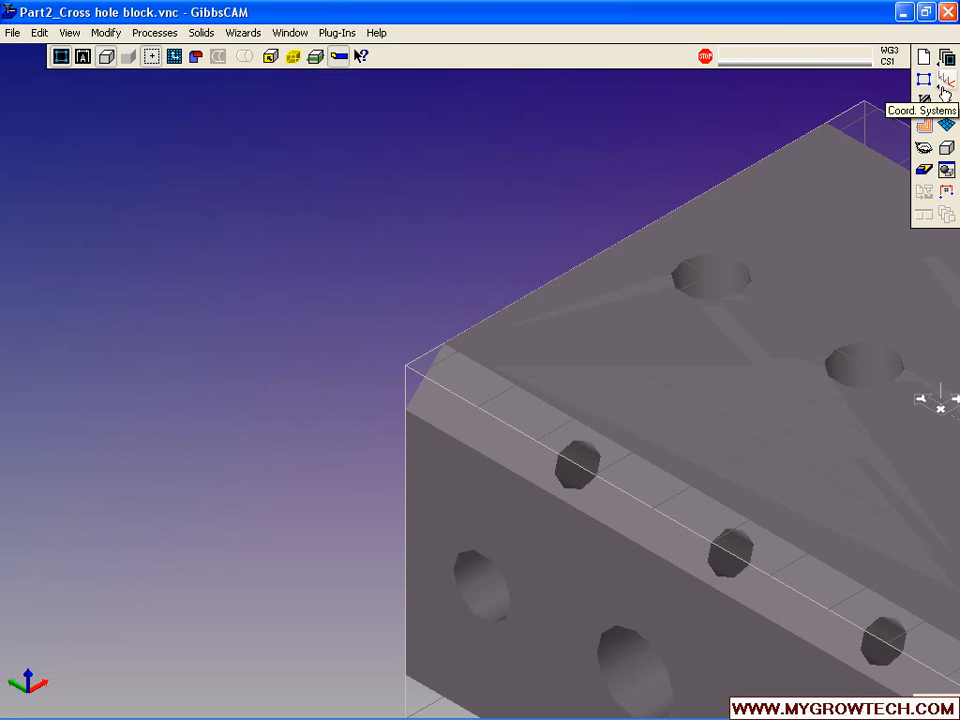
Open the Coord. Systems palette to create a new user coordinate system on the block
{"action": "left_click", "coordinate": [915, 82]}
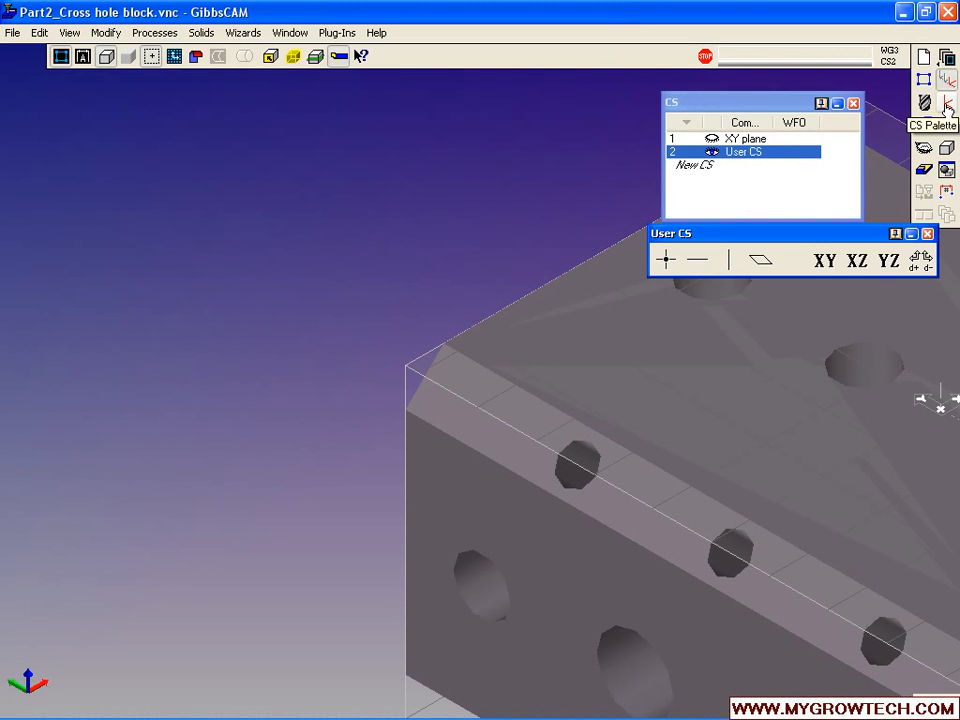
{"action": "mouse_move", "coordinate": [290, 63]}
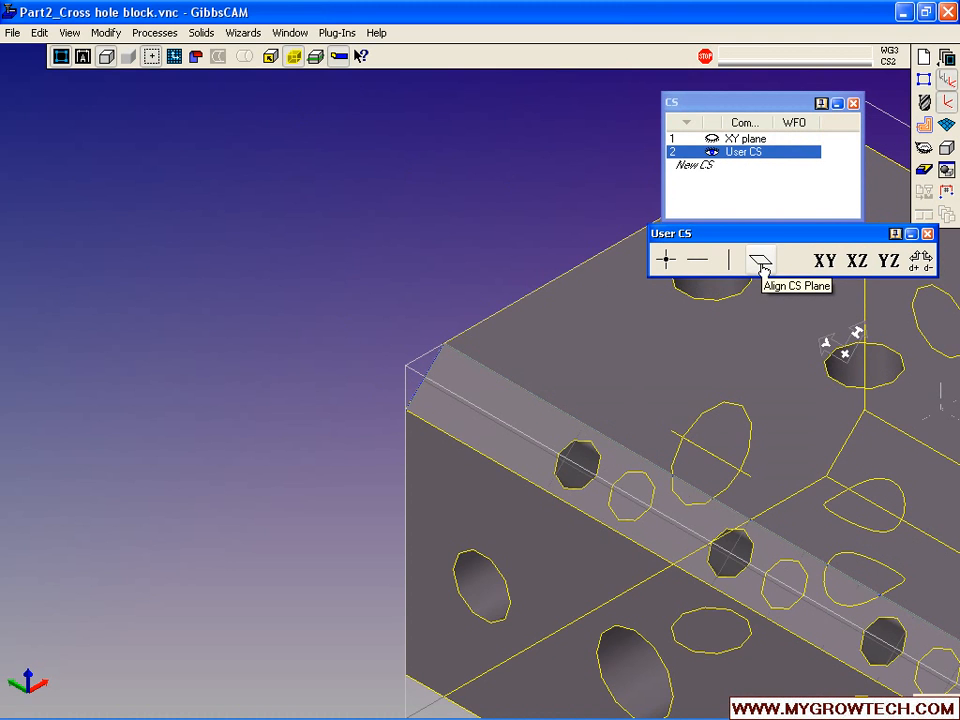
{"action": "mouse_move", "coordinate": [649, 514]}
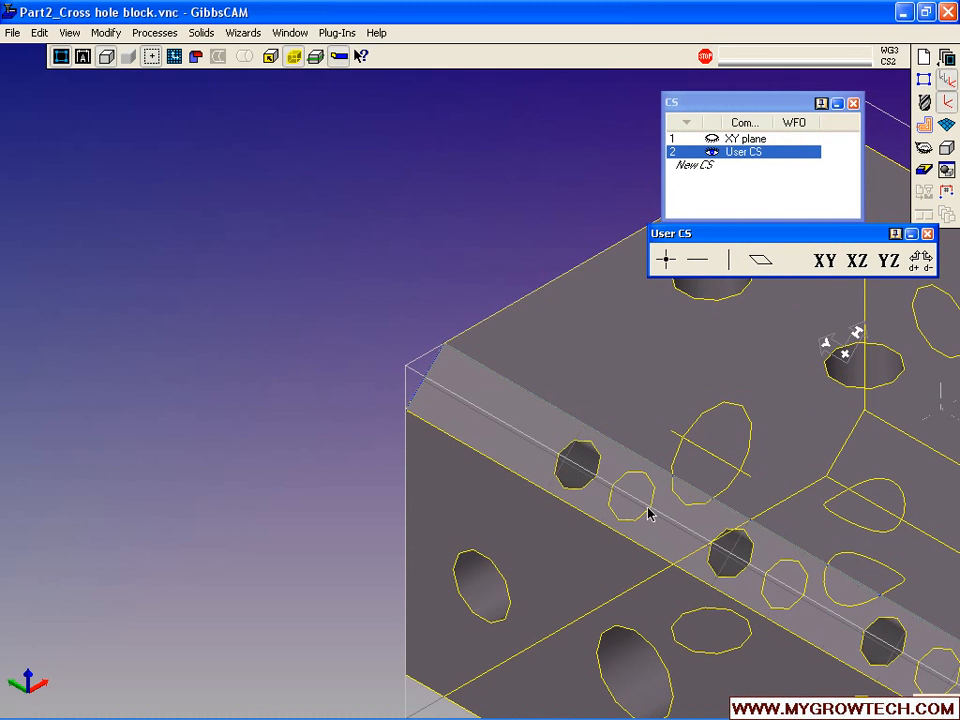
{"action": "mouse_move", "coordinate": [478, 395]}
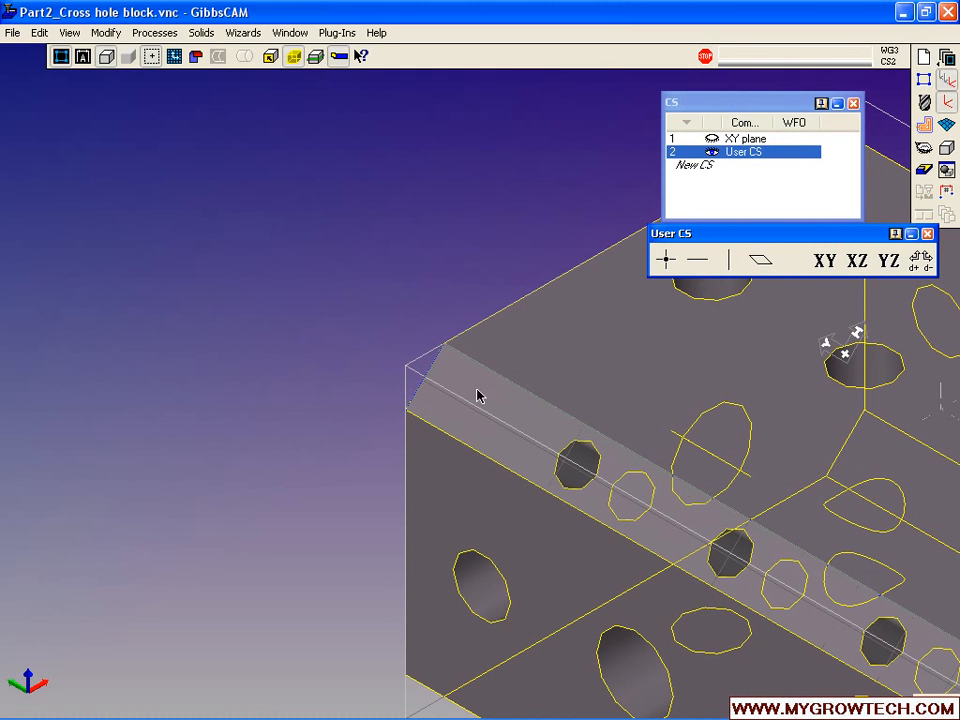
{"action": "mouse_move", "coordinate": [476, 381]}
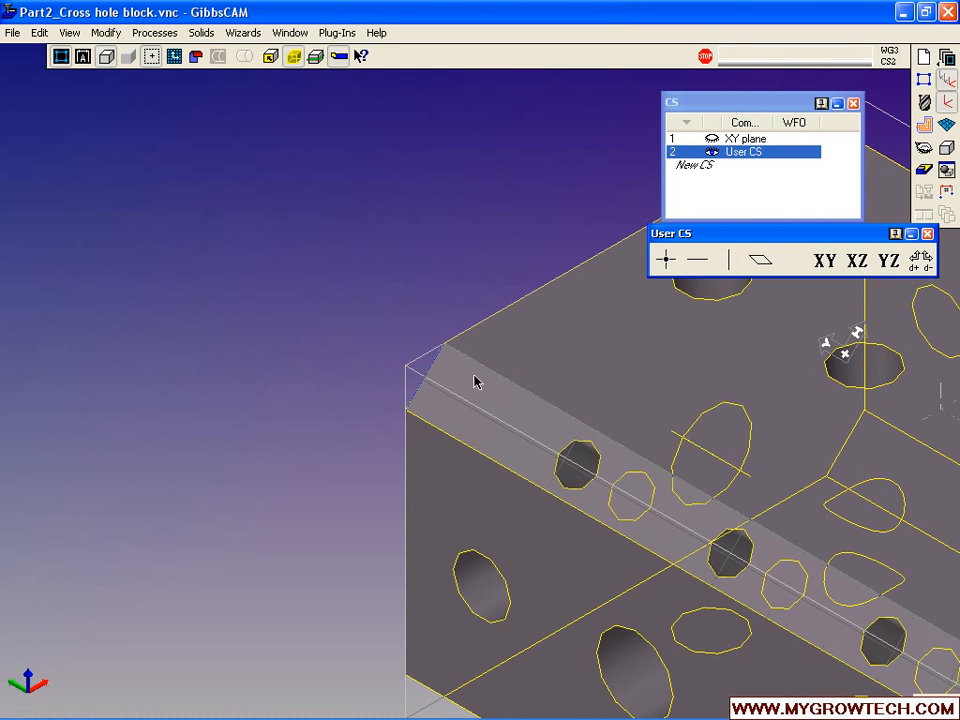
{"action": "mouse_move", "coordinate": [443, 357]}
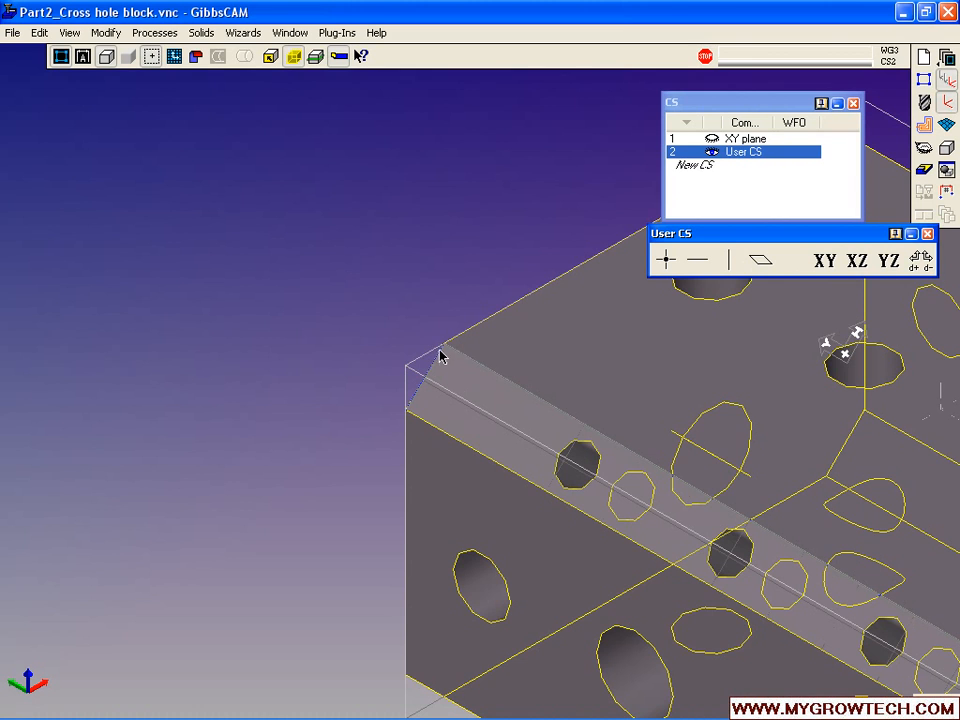
{"action": "mouse_move", "coordinate": [449, 356]}
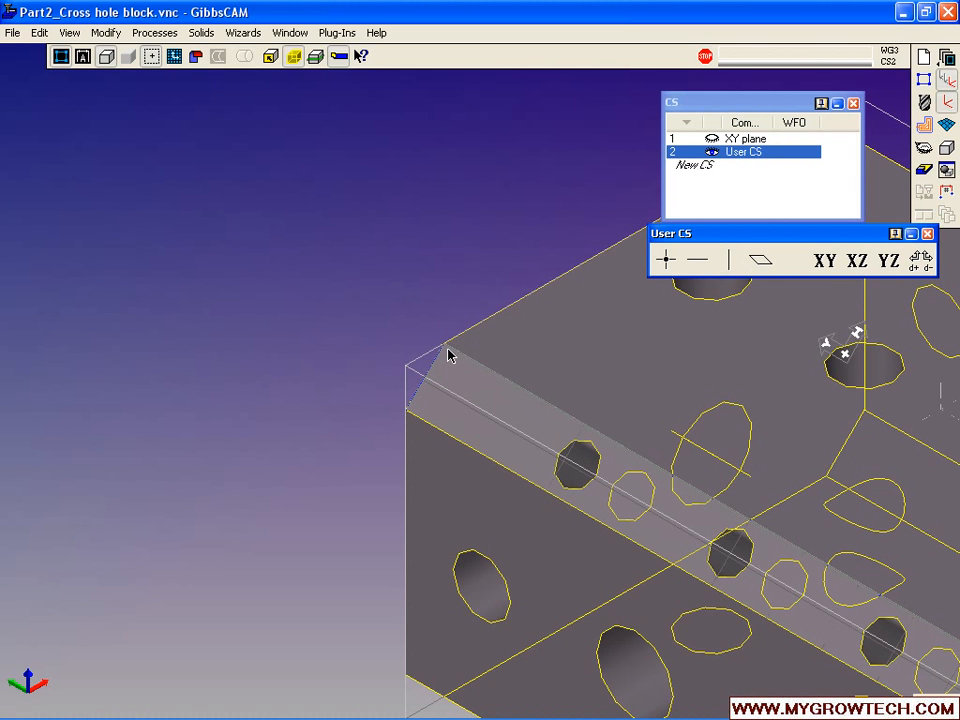
{"action": "mouse_move", "coordinate": [665, 260]}
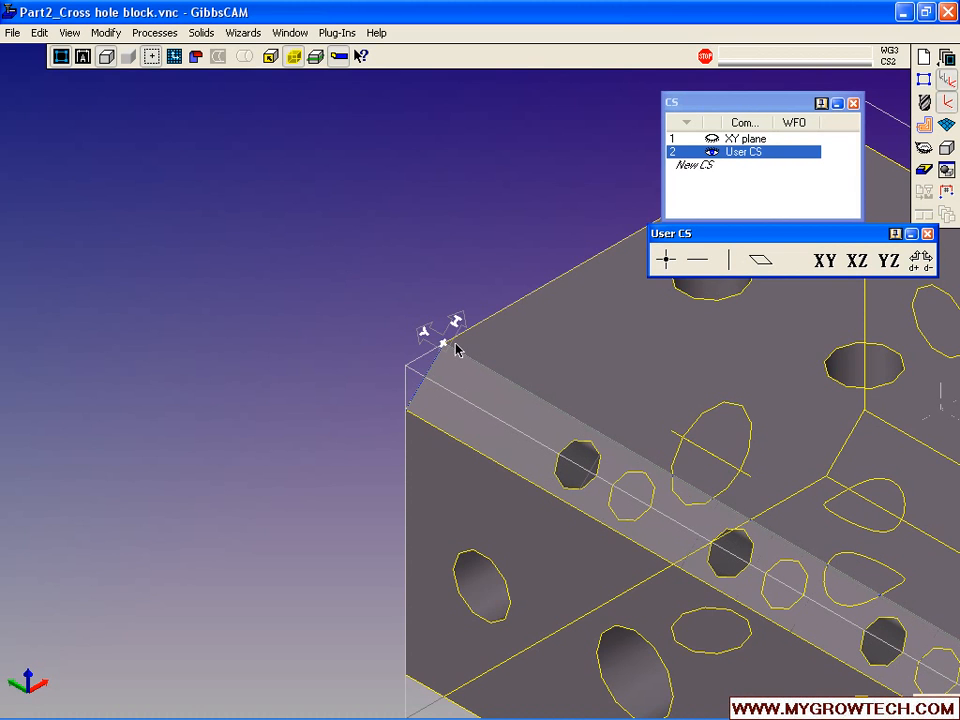
{"action": "mouse_move", "coordinate": [446, 345]}
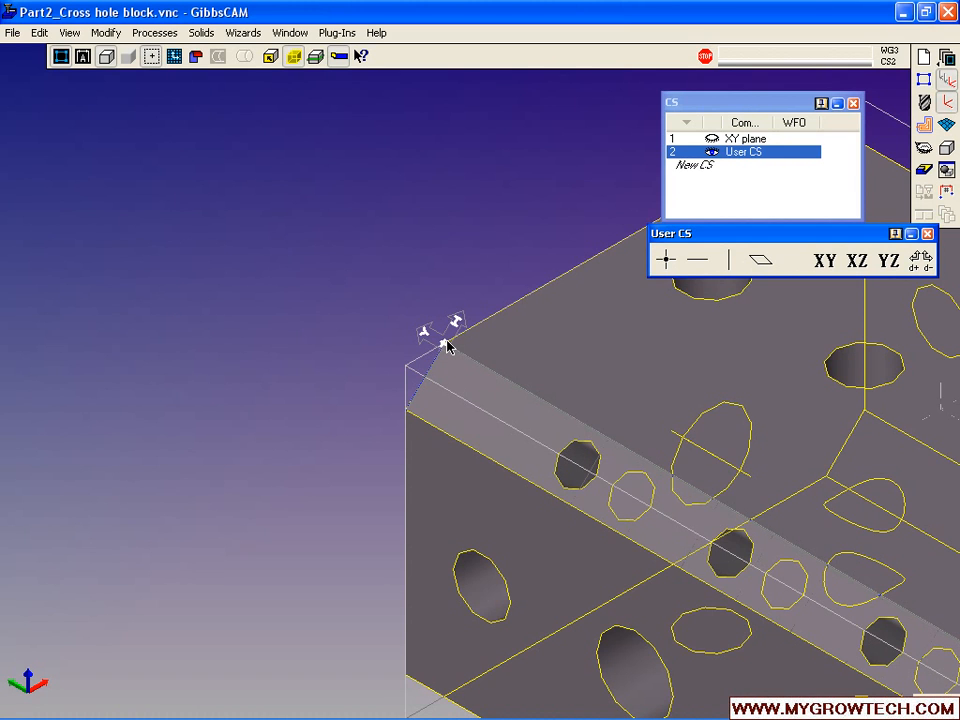
{"action": "mouse_move", "coordinate": [587, 495]}
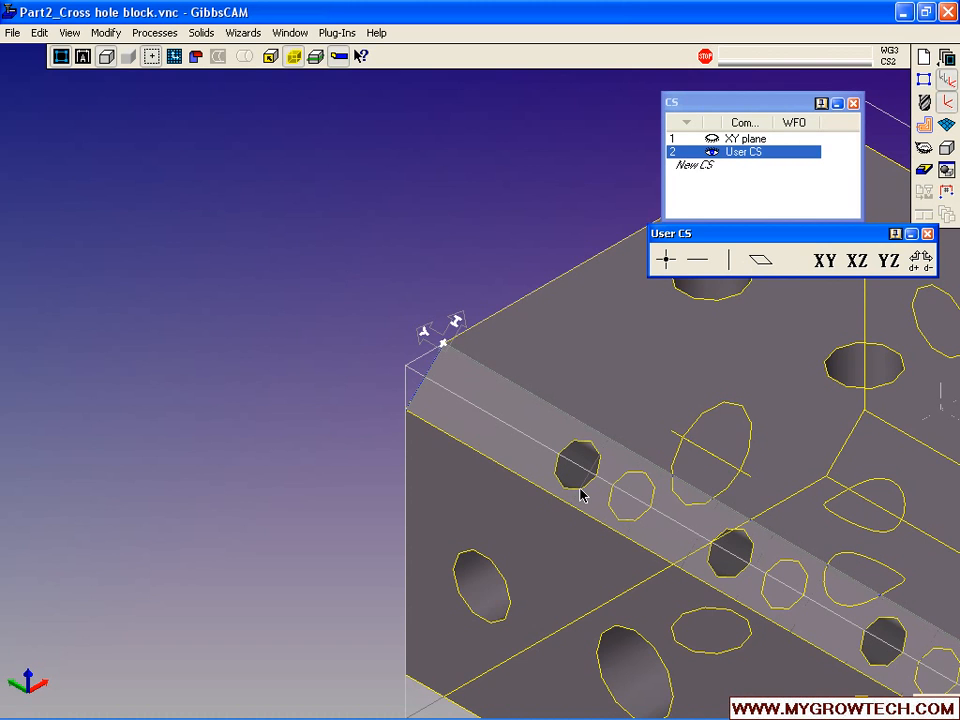
Move the User CS origin to the centre of the first cross hole on the angled face
{"action": "left_click", "coordinate": [582, 463]}
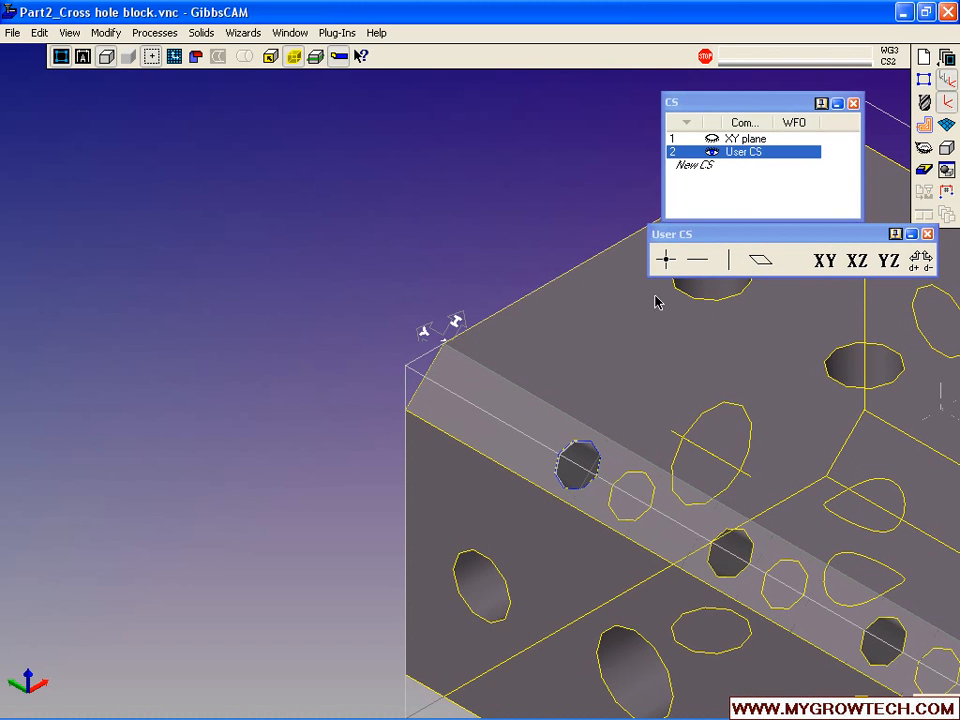
{"action": "mouse_move", "coordinate": [666, 262]}
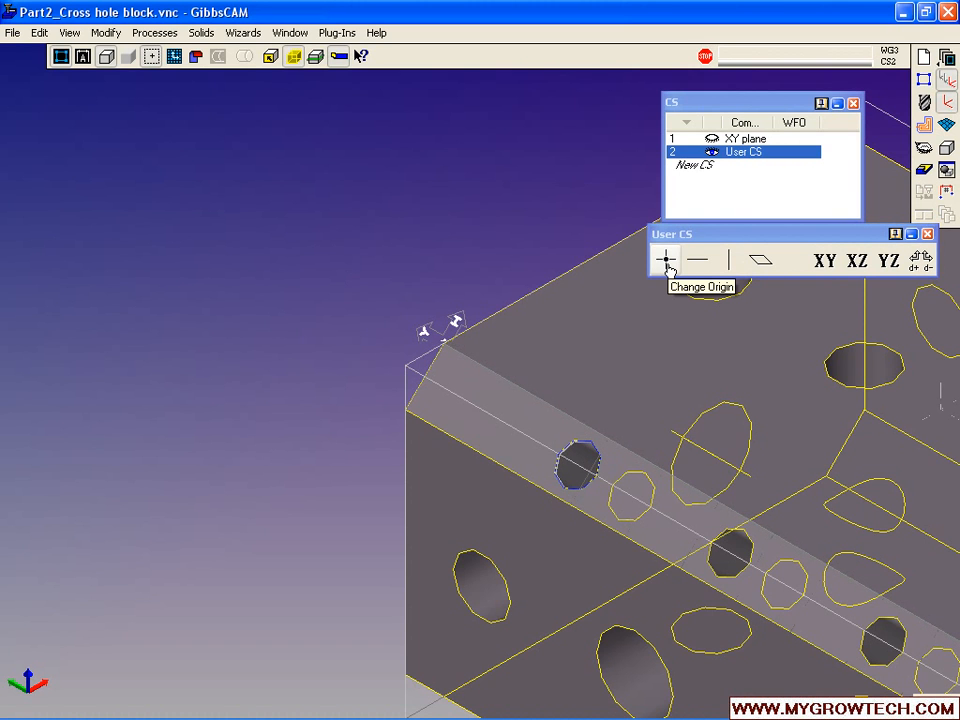
{"action": "left_click", "coordinate": [663, 260]}
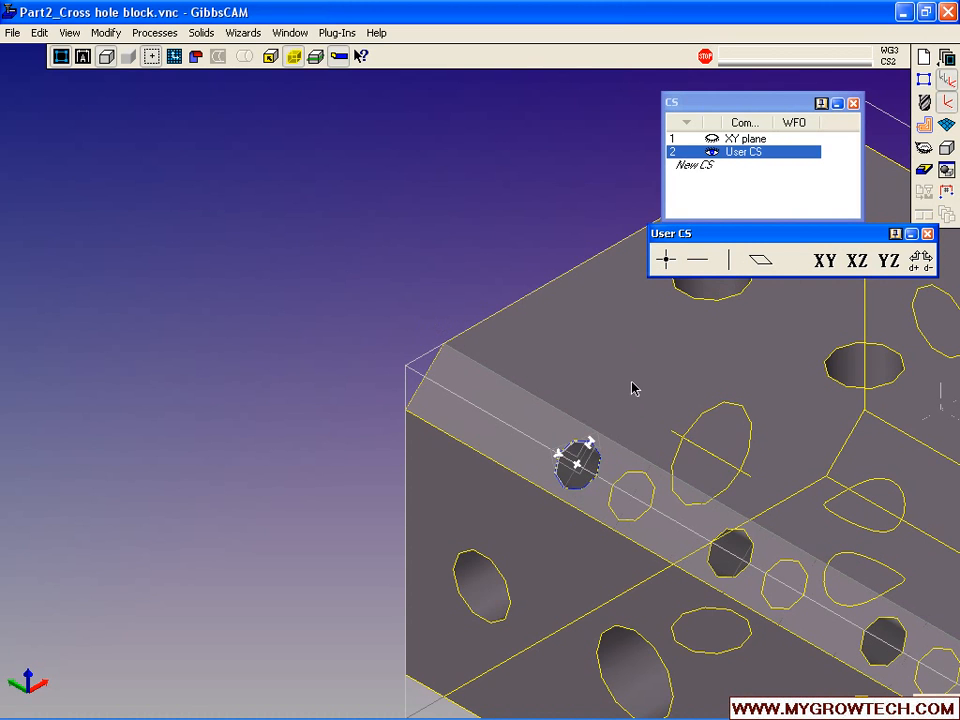
{"action": "mouse_move", "coordinate": [613, 458]}
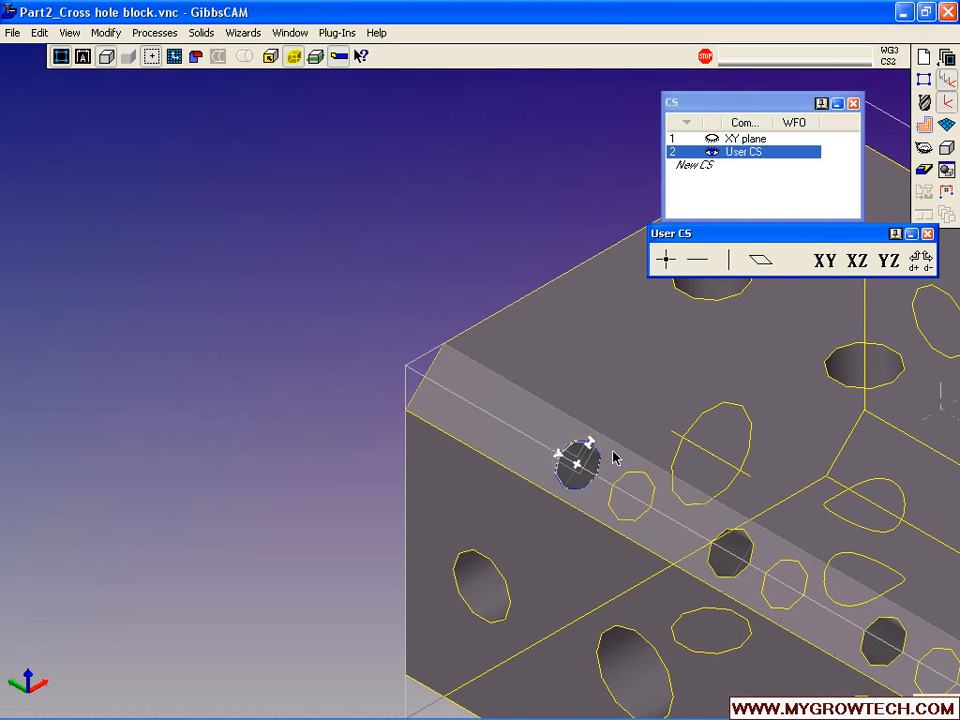